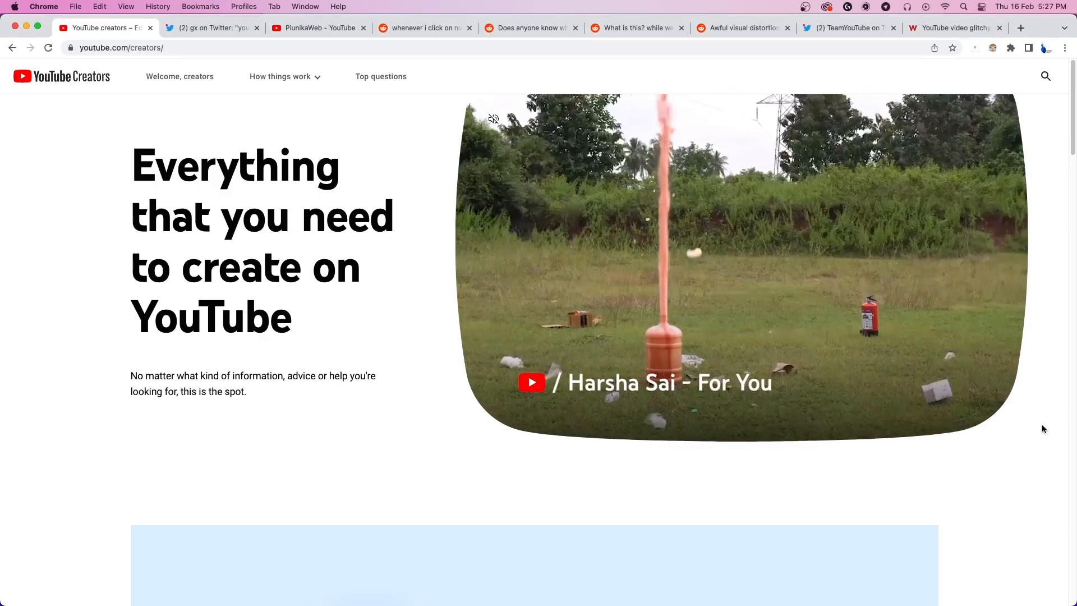
# Scroll the YouTube Creators homepage past the earnings banner to How things work and Top questions
pyautogui.scroll(-3)
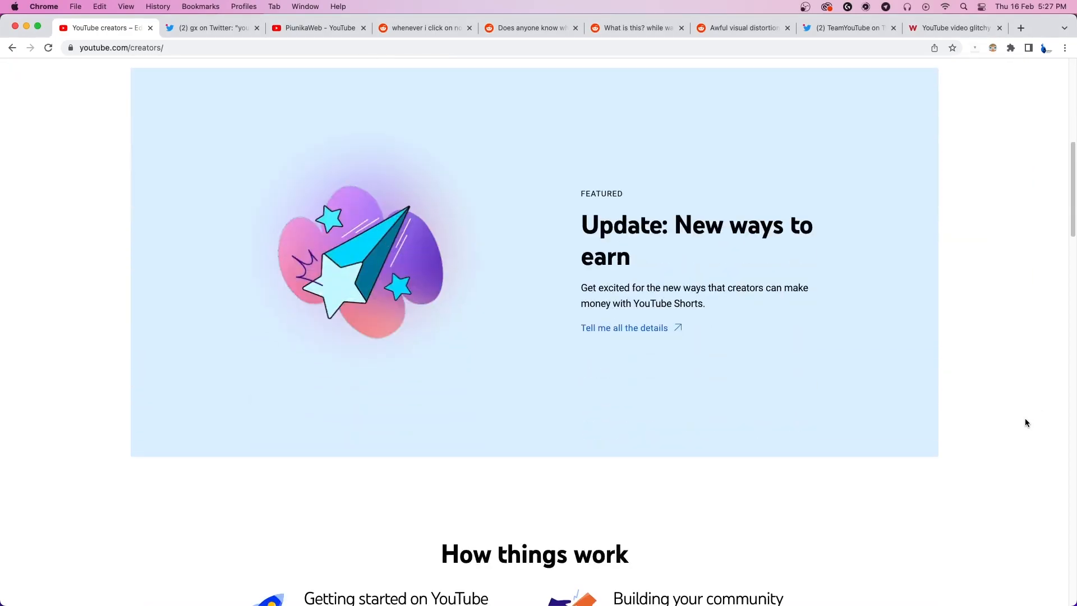
pyautogui.scroll(-3)
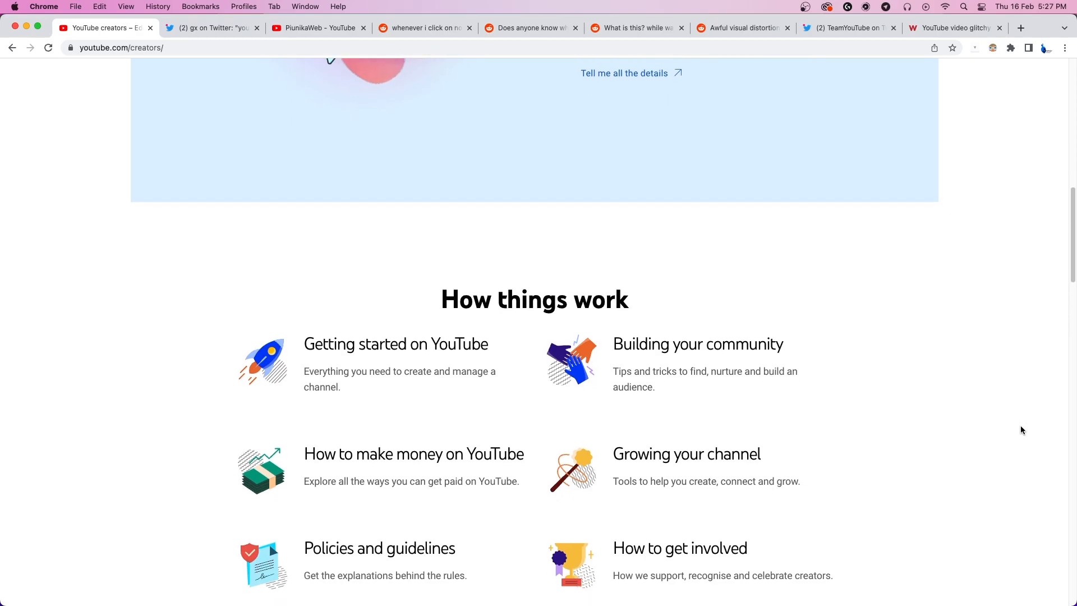
pyautogui.scroll(-3)
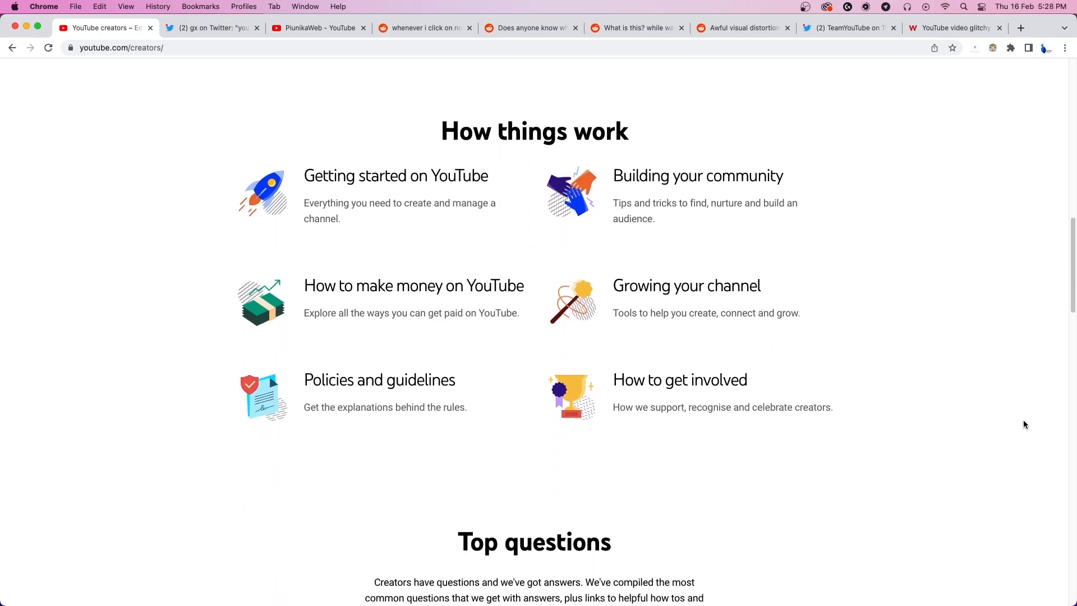
# Highlight the 'youtube video got distorted' tweet, then switch to PiunikaWeb's YouTube channel homepage
pyautogui.click(210, 28)
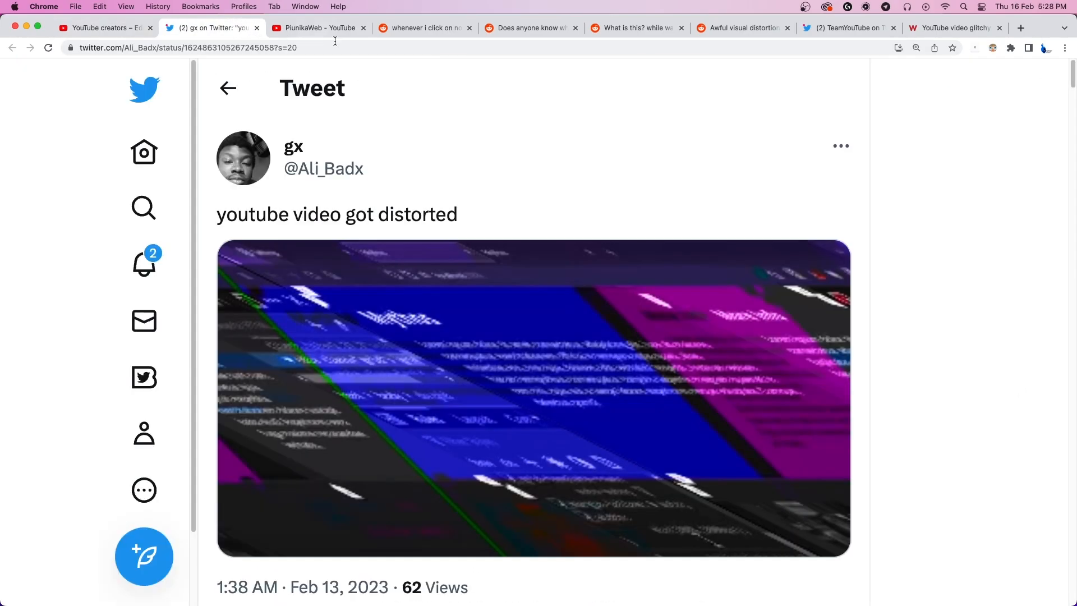
pyautogui.tripleClick(335, 215)
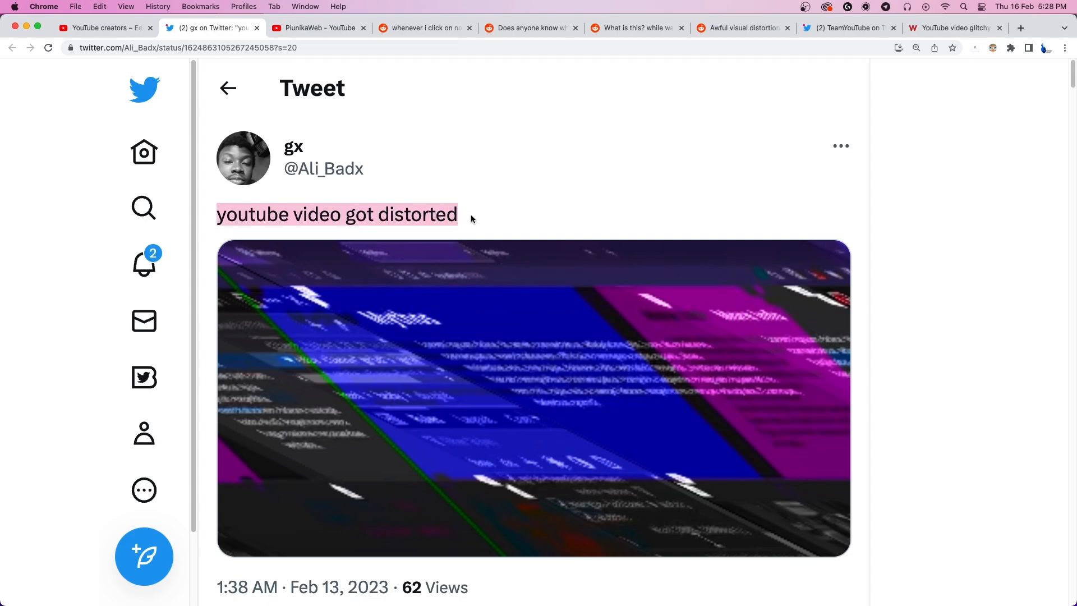
pyautogui.moveTo(573, 169)
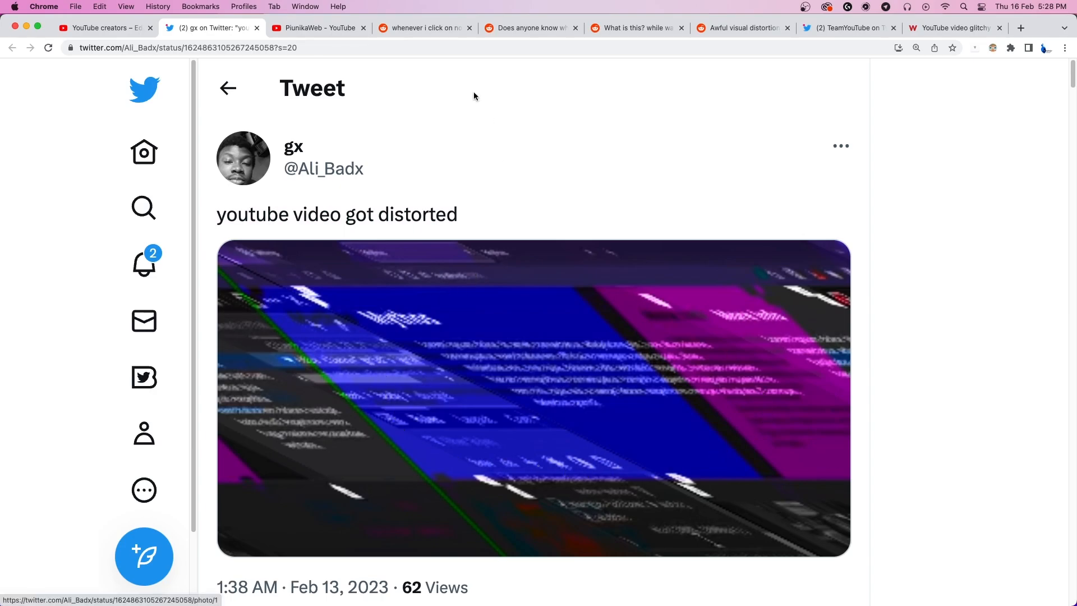
pyautogui.click(317, 28)
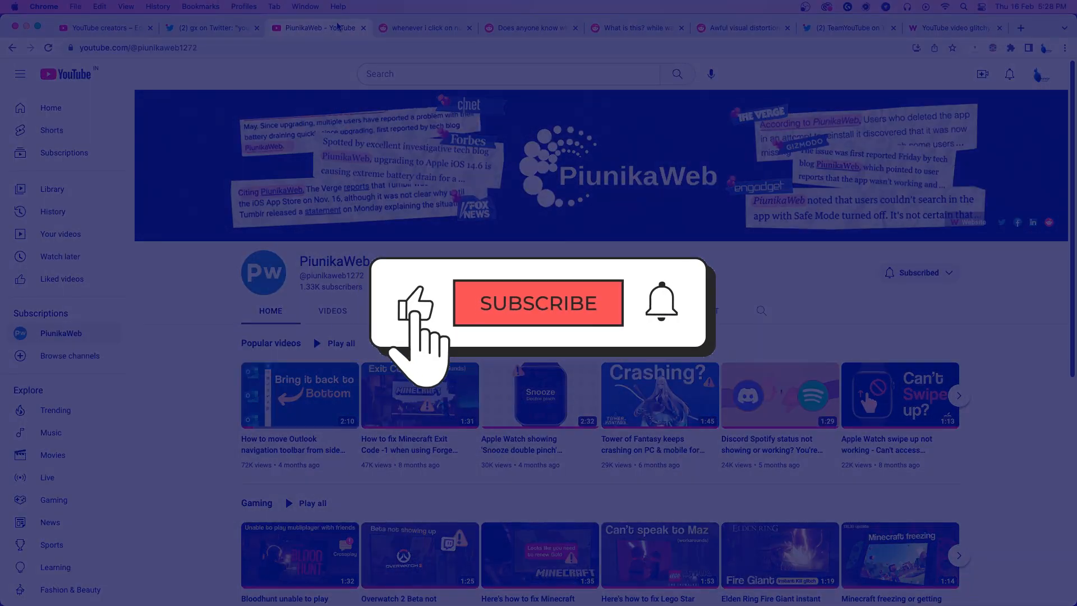
pyautogui.click(537, 303)
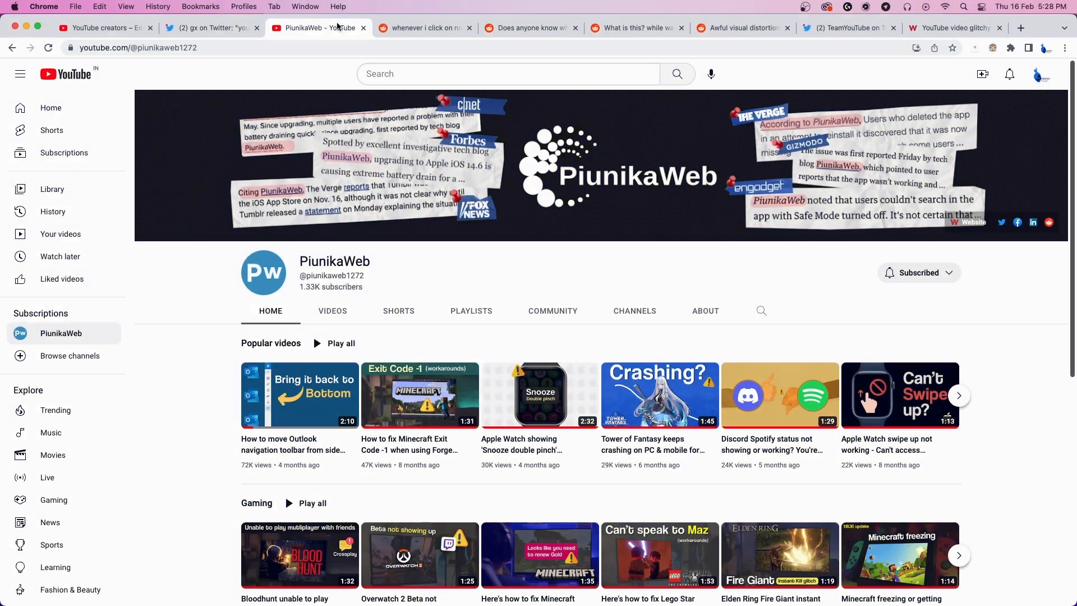
# Switch to the r/youtube post about videos distorting after clicking a notification
pyautogui.click(424, 27)
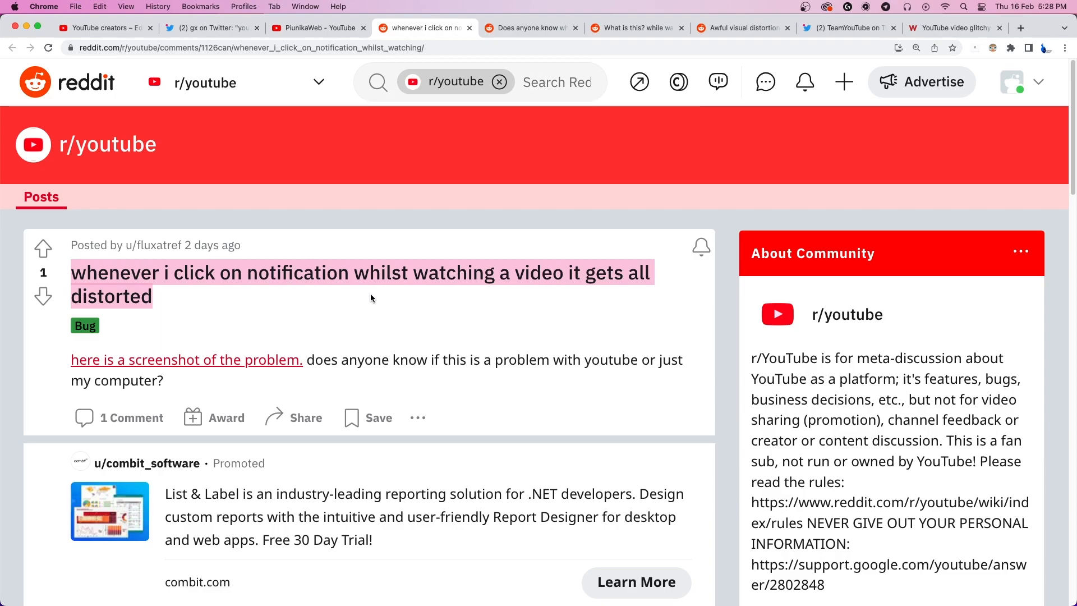
pyautogui.moveTo(601, 90)
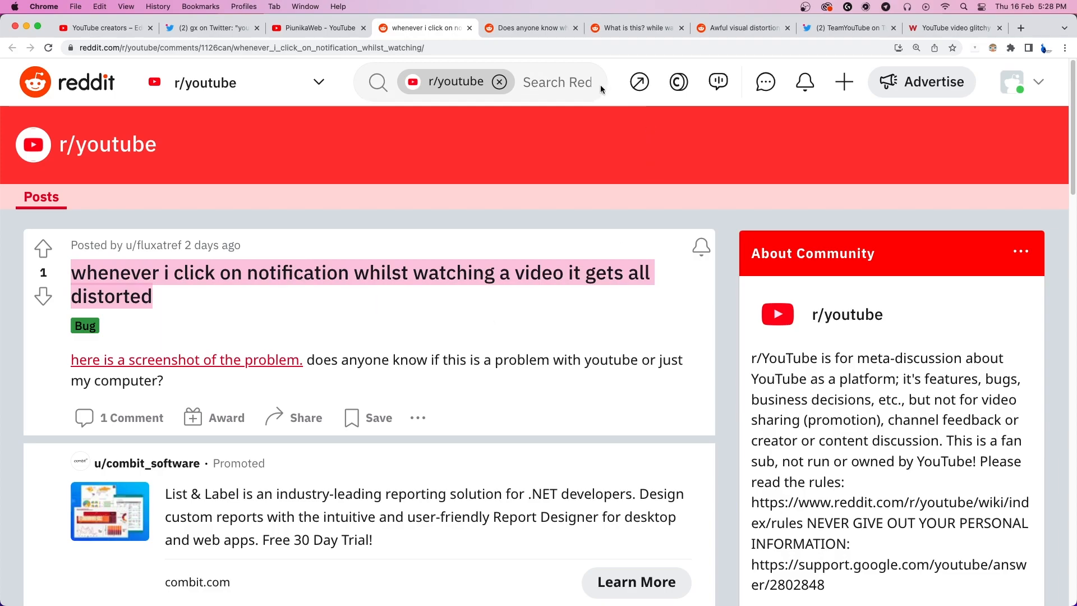
# View the 'Does anyone know why this happens?' post, then the Annoying Orange notification bug post
pyautogui.click(529, 27)
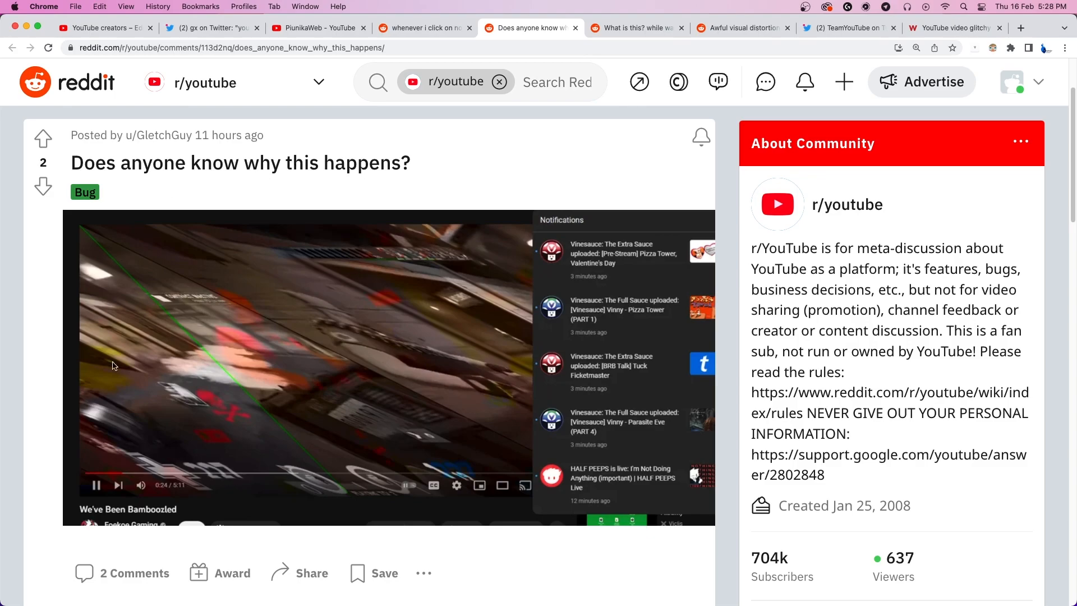
pyautogui.moveTo(171, 265)
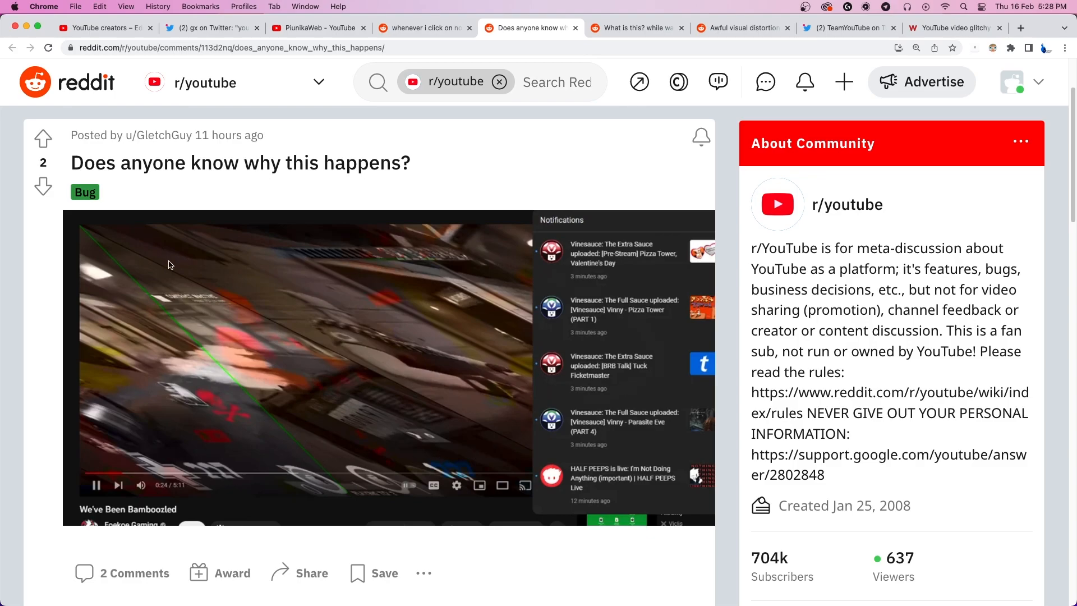
pyautogui.moveTo(708, 380)
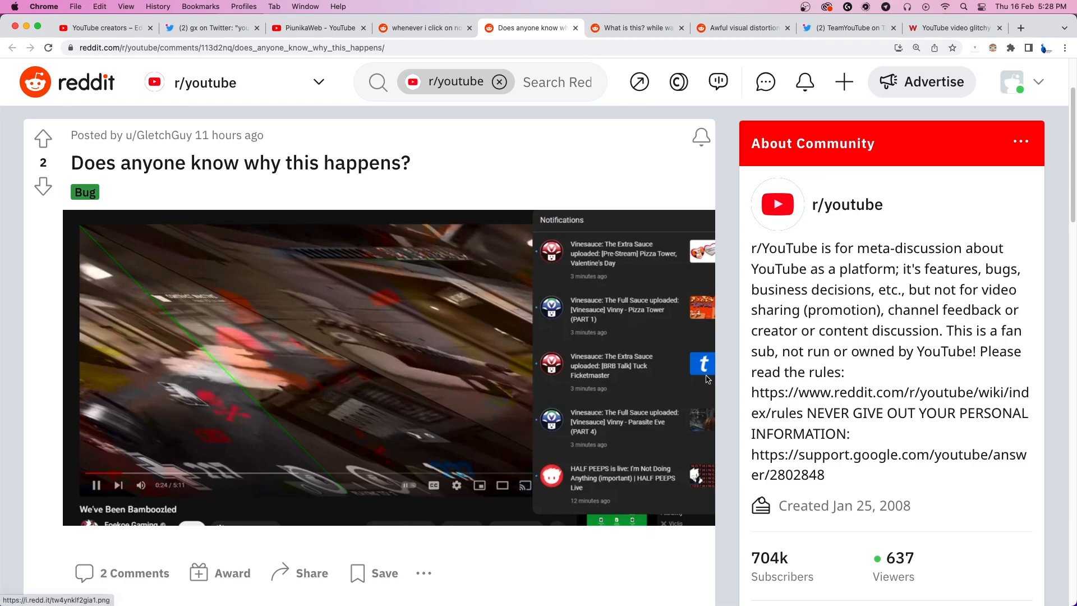
pyautogui.click(635, 27)
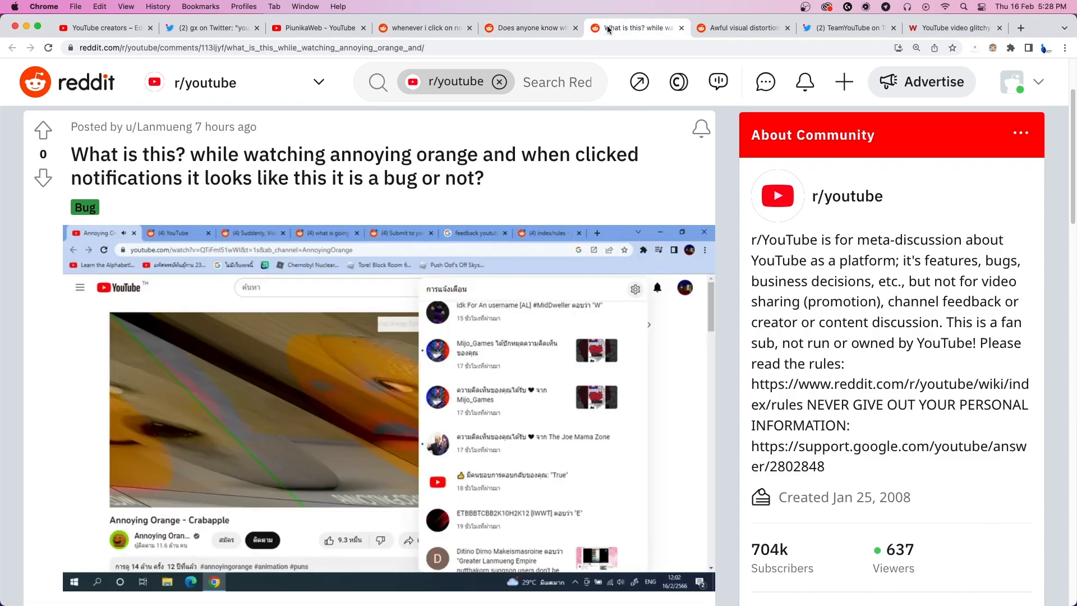
pyautogui.moveTo(628, 167)
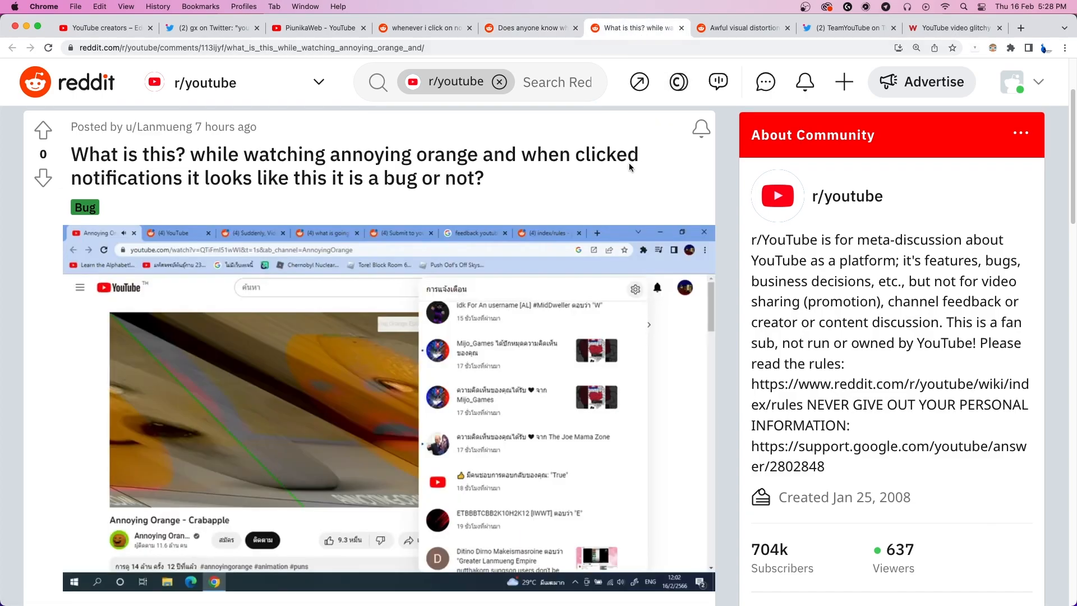
pyautogui.moveTo(663, 175)
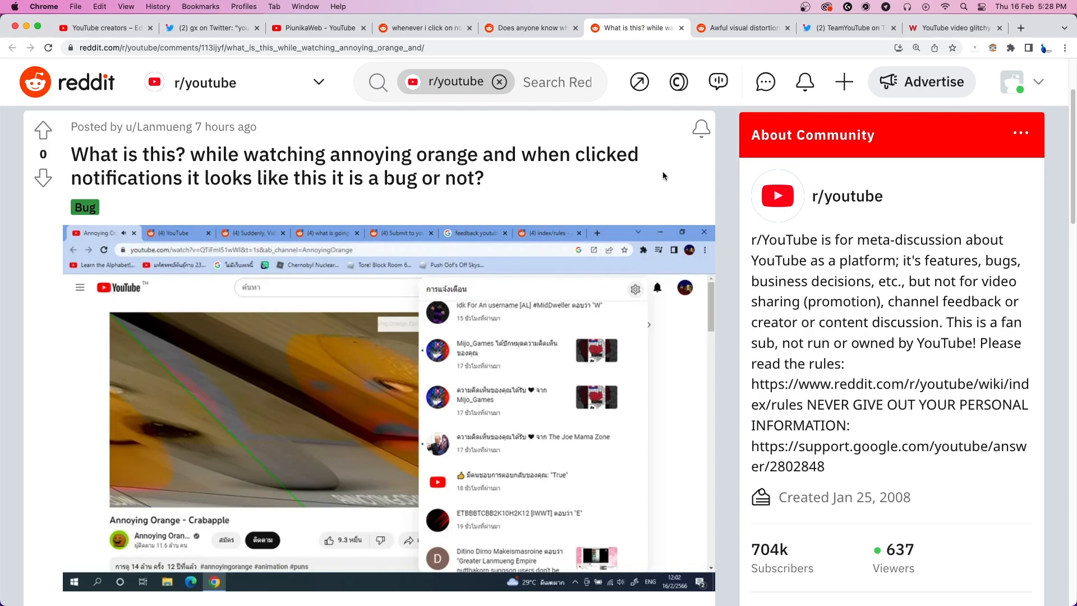
pyautogui.scroll(-3)
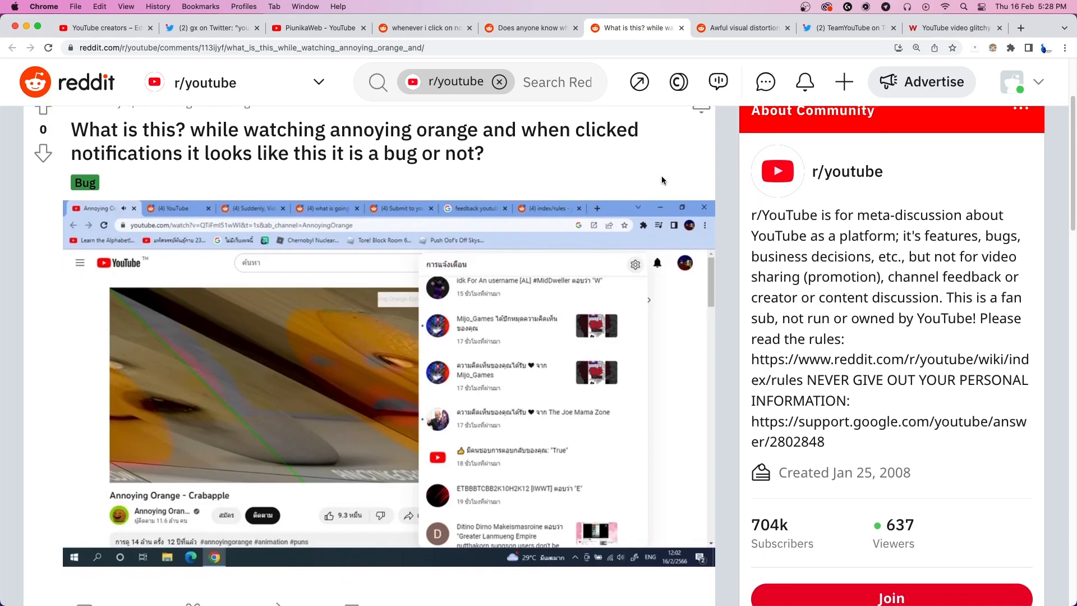
pyautogui.scroll(3)
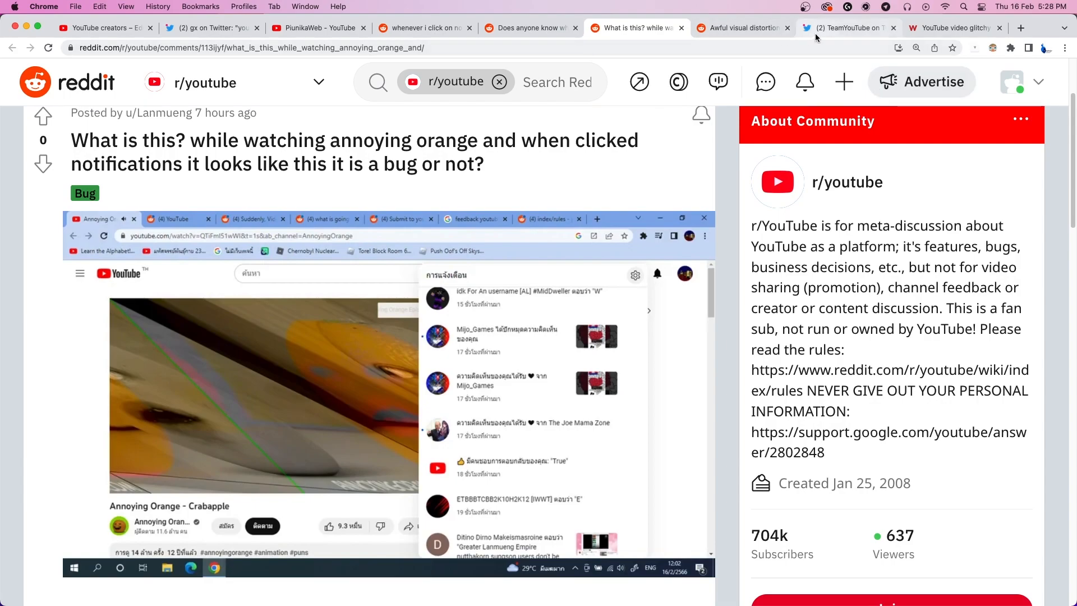
# View TeamYouTube's tweet saying they are looking into glitchy or distorted playback
pyautogui.click(849, 28)
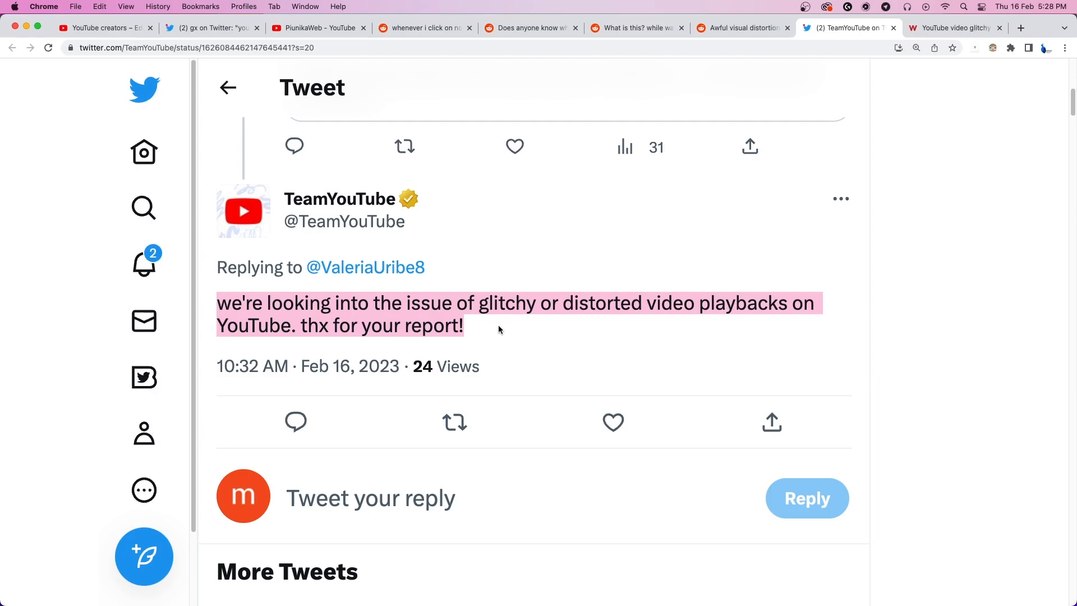
pyautogui.click(499, 329)
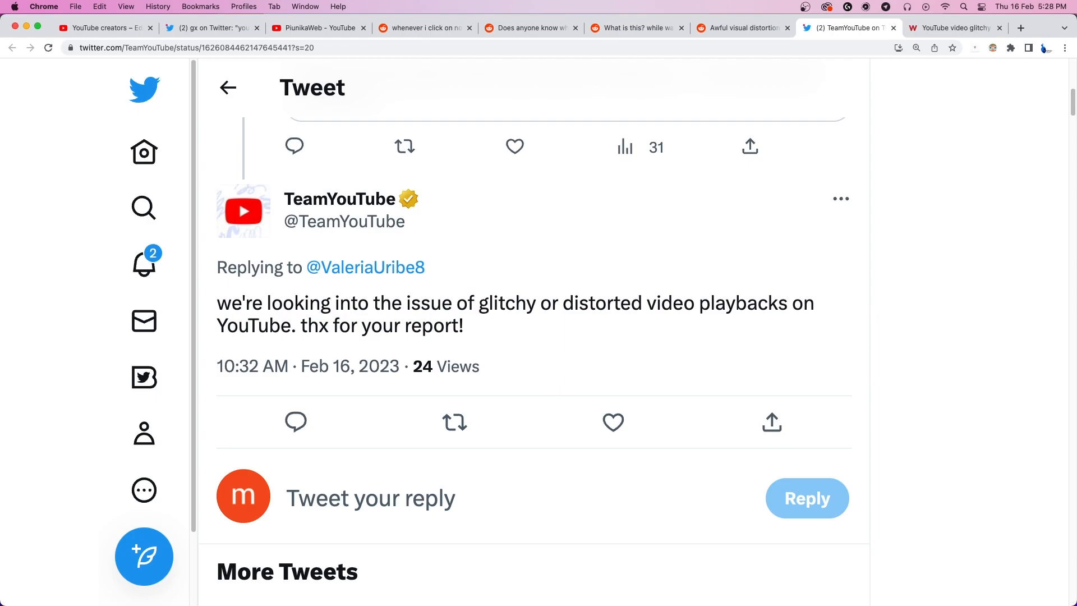
# Highlight the PiunikaWeb glitchy-playback headline and read down past Issue acknowledged to the tags
pyautogui.click(953, 27)
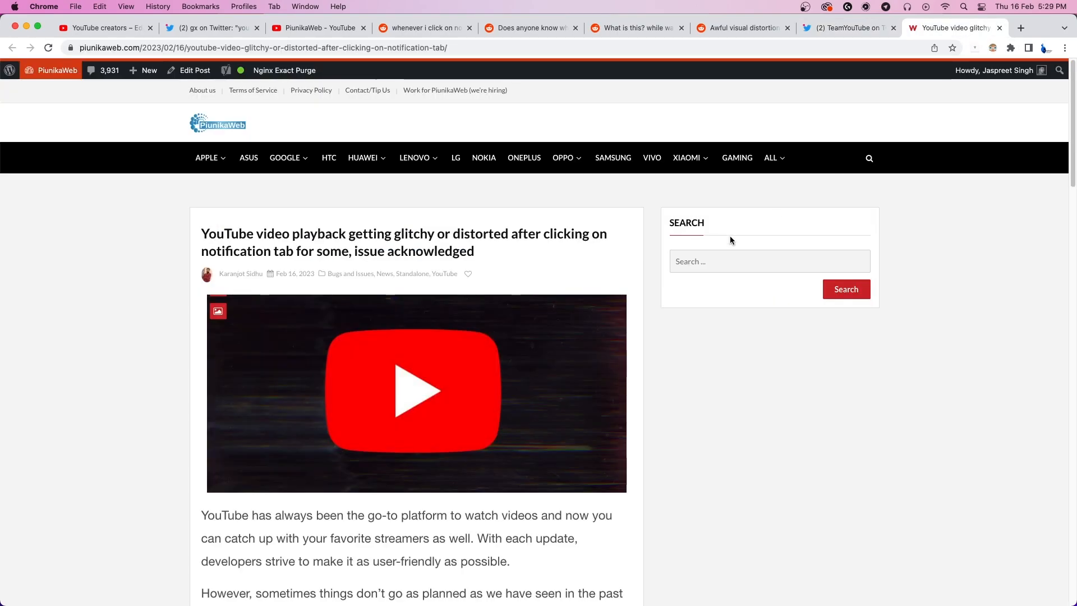
pyautogui.tripleClick(404, 233)
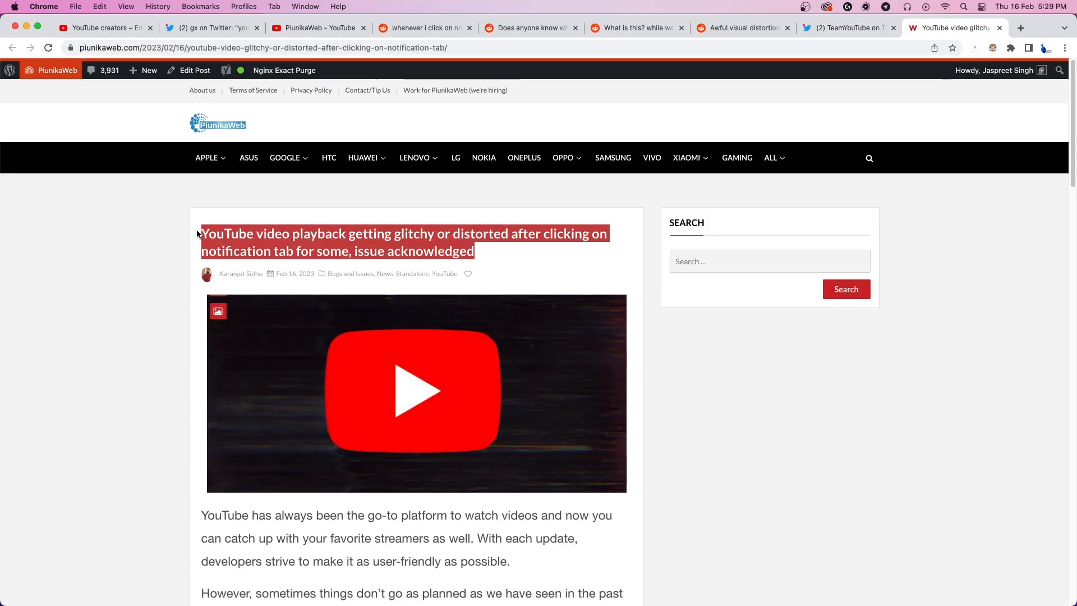
pyautogui.scroll(-3)
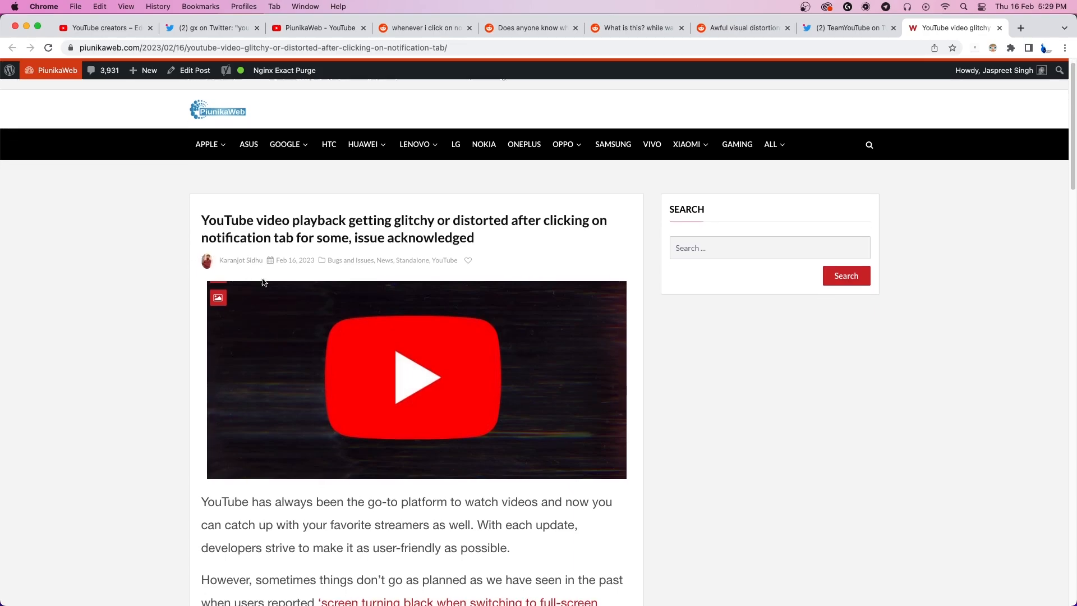
pyautogui.scroll(-3)
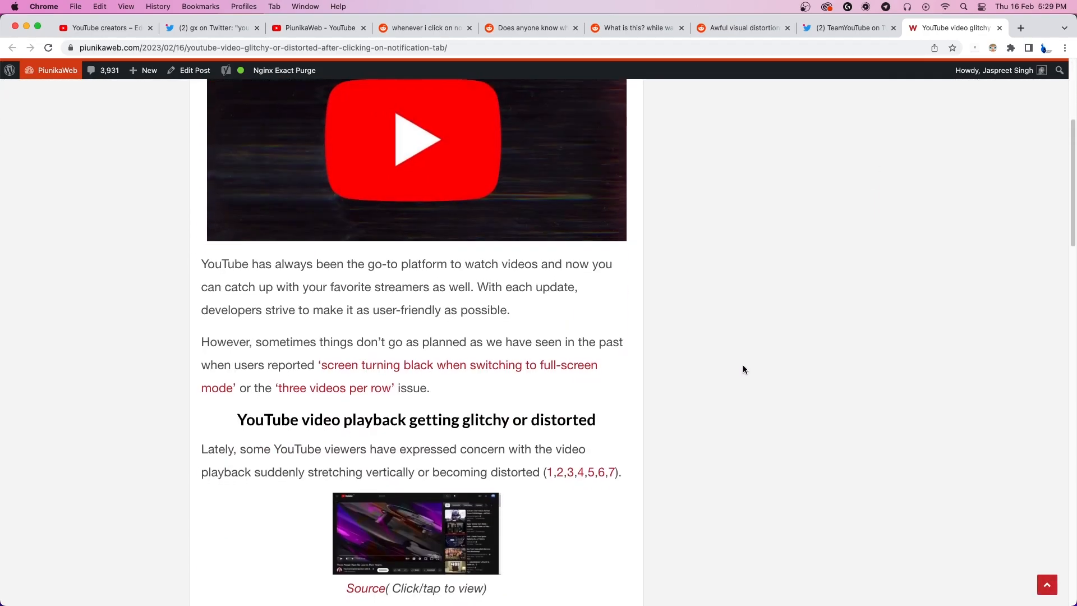
pyautogui.scroll(-3)
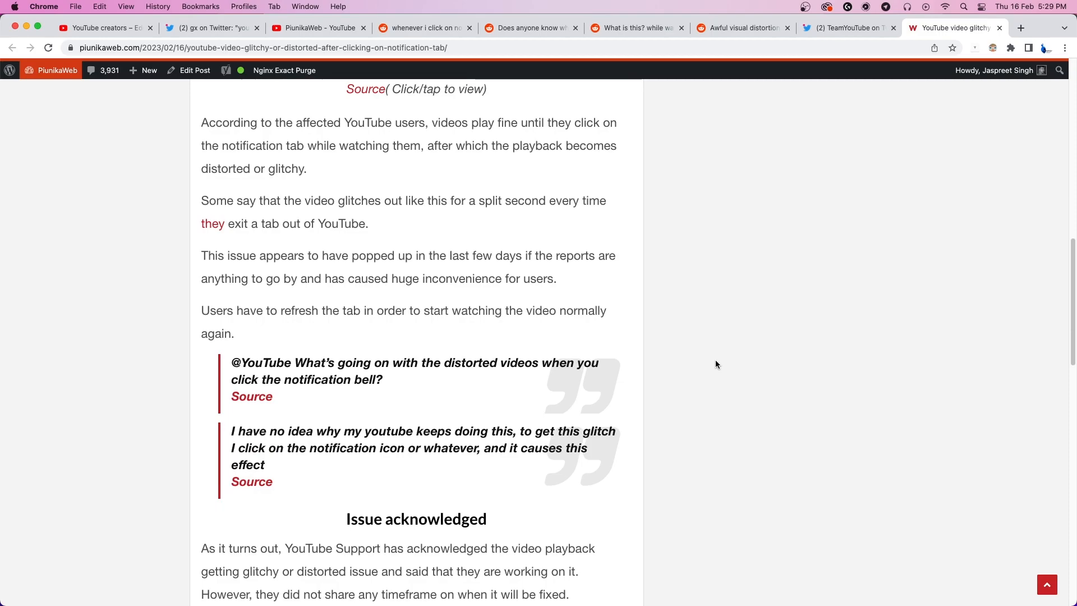
pyautogui.scroll(-3)
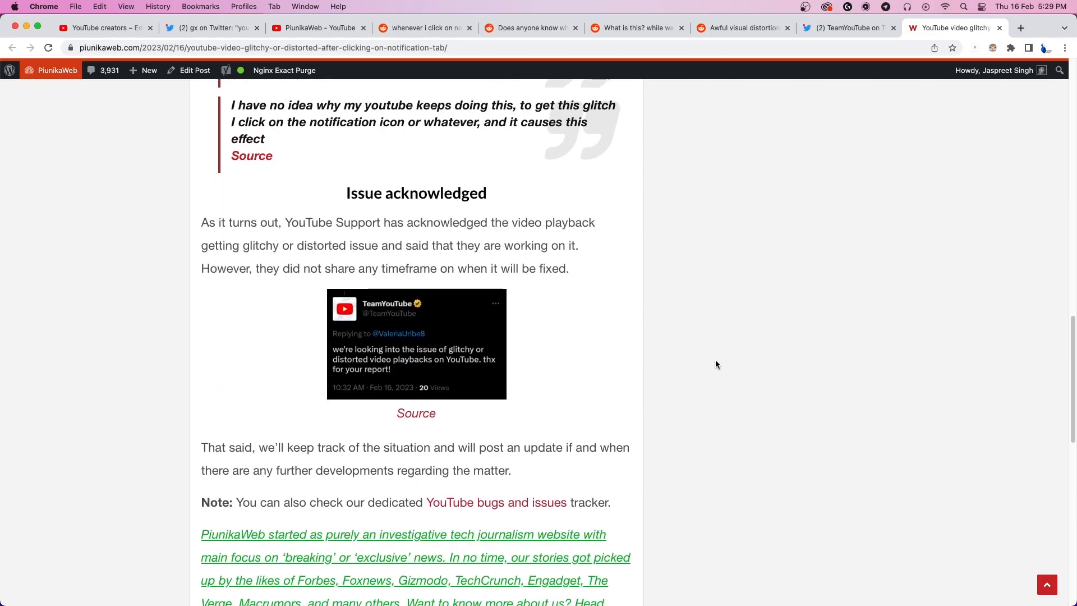
pyautogui.scroll(-3)
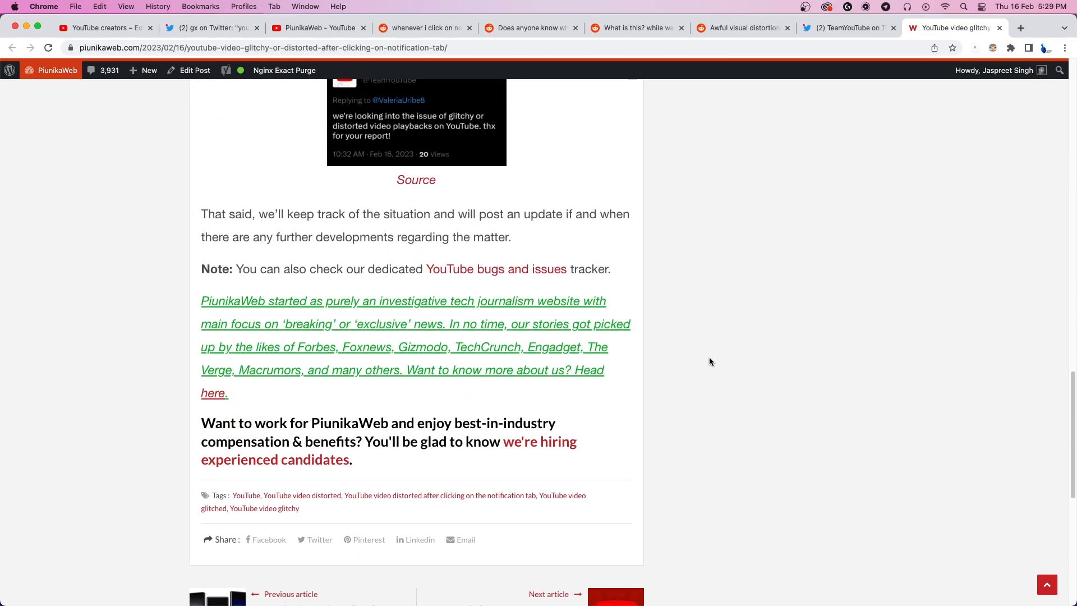
pyautogui.moveTo(706, 358)
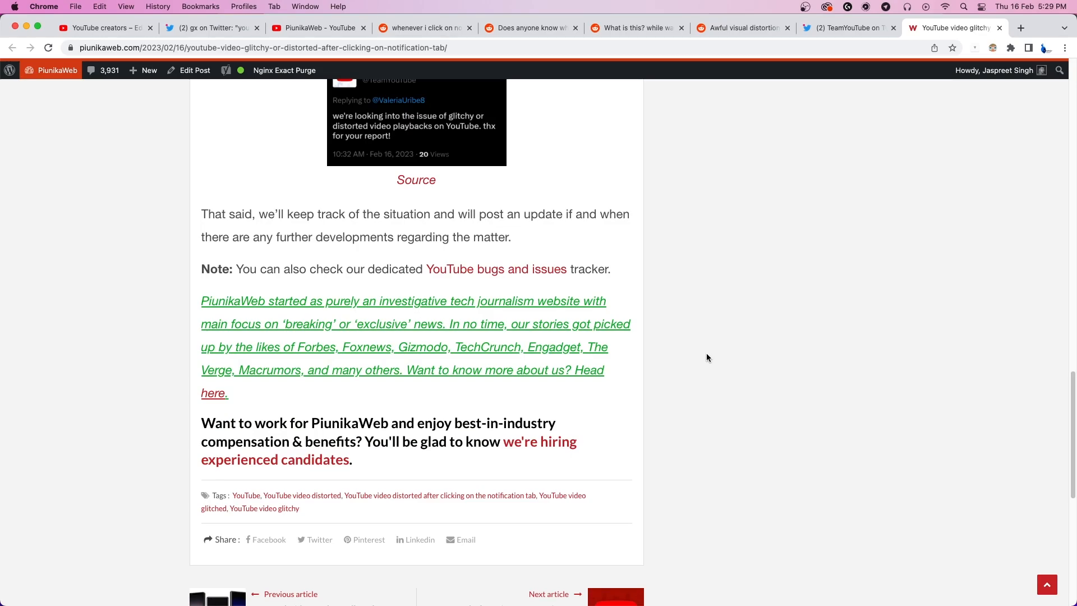